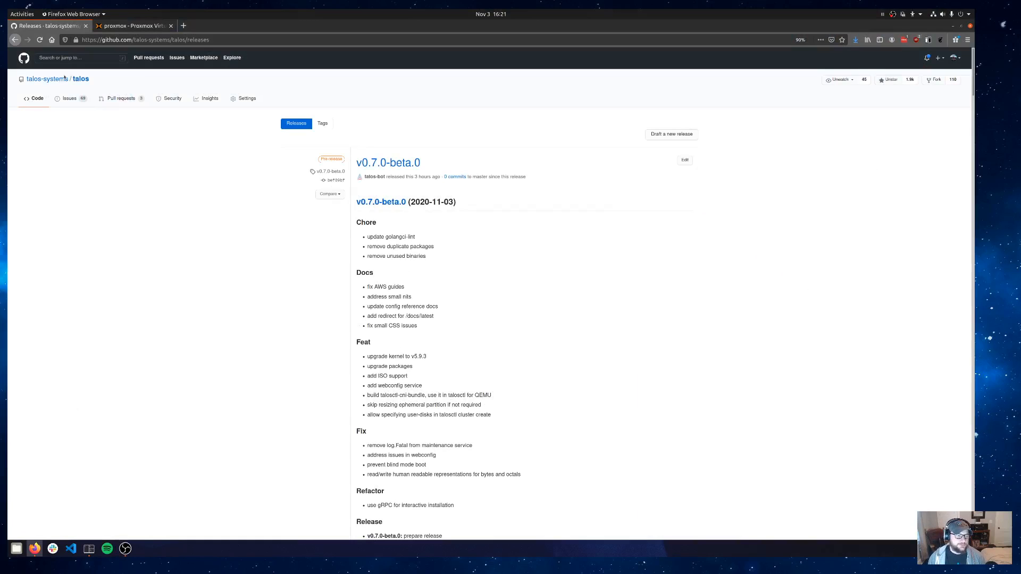
mouse_move(256, 285)
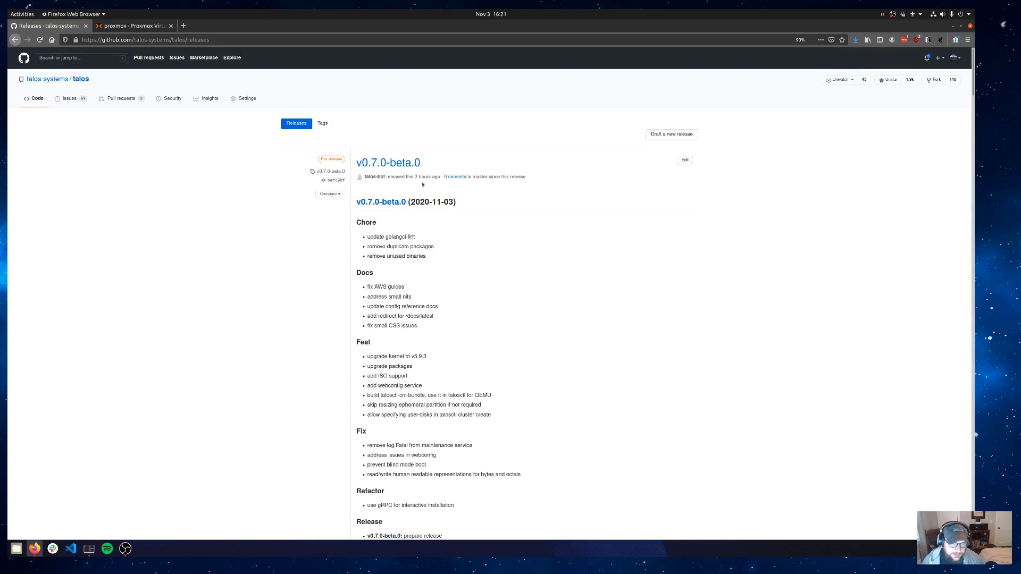
Step: Scroll to the v0.7.0-beta.0 assets, download talos-amd64.iso and dismiss the download prompt
scroll("down", 3)
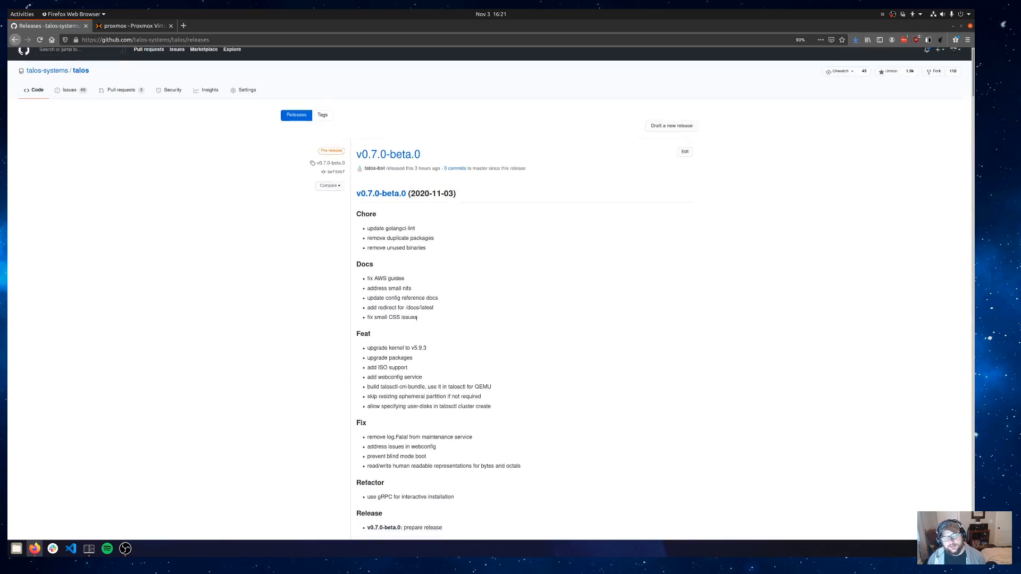
scroll("down", 3)
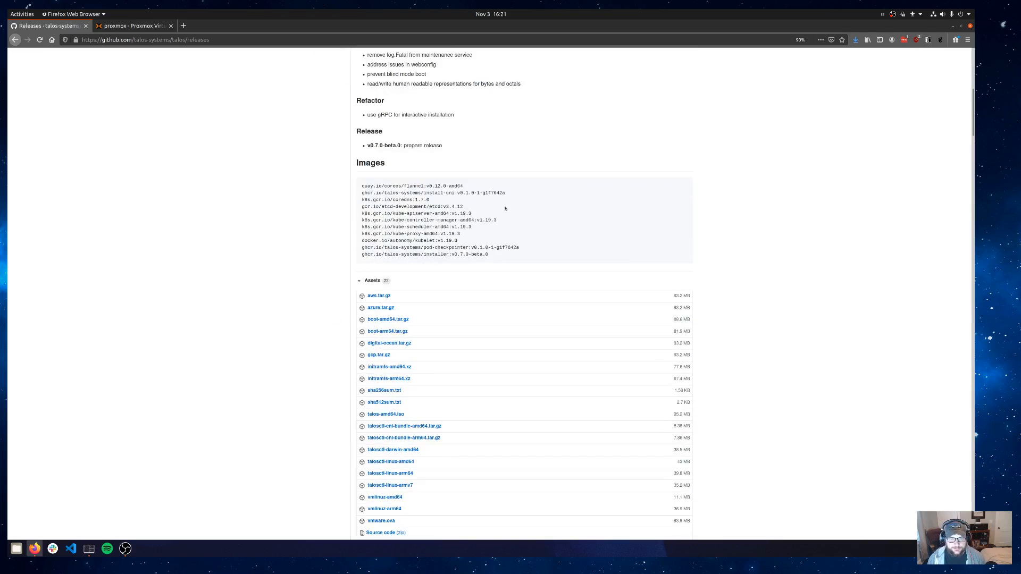
scroll("down", 3)
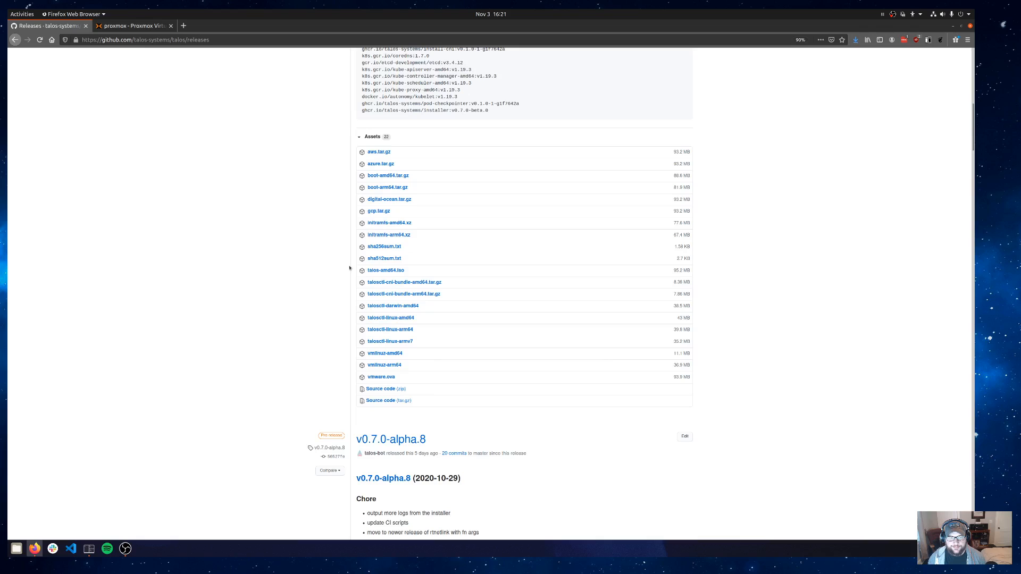
mouse_move(387, 271)
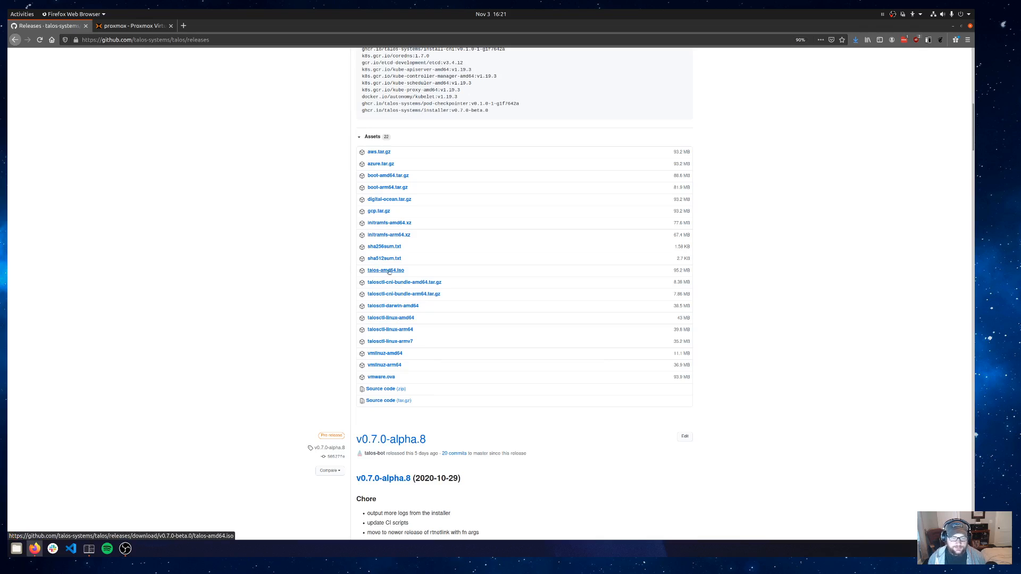
left_click(386, 270)
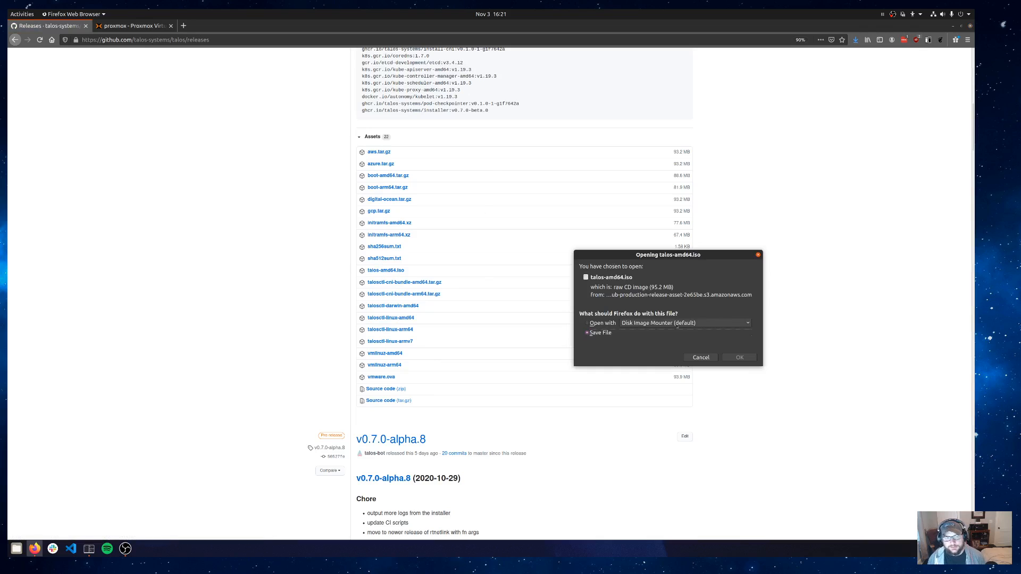
left_click(701, 358)
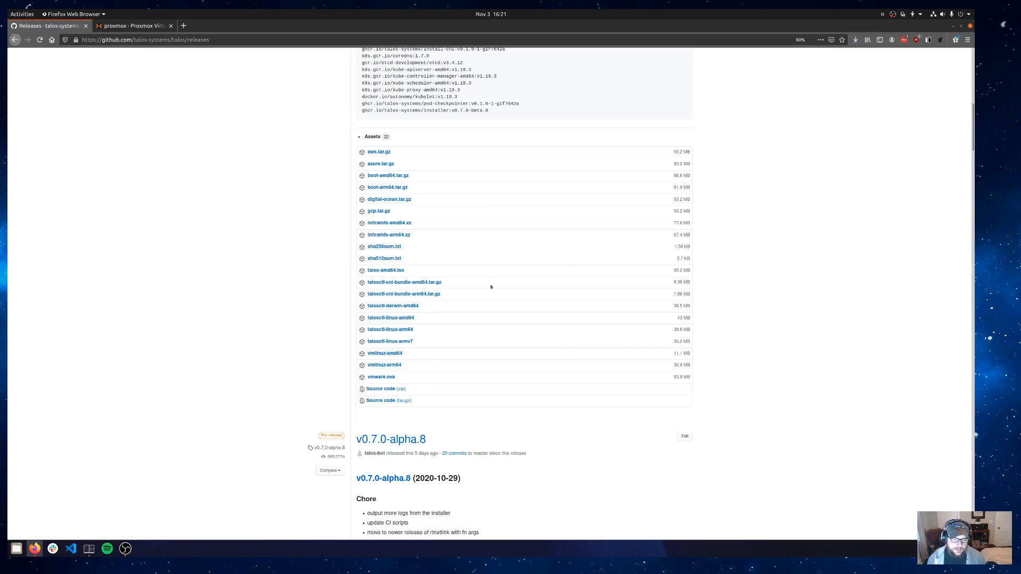
mouse_move(328, 316)
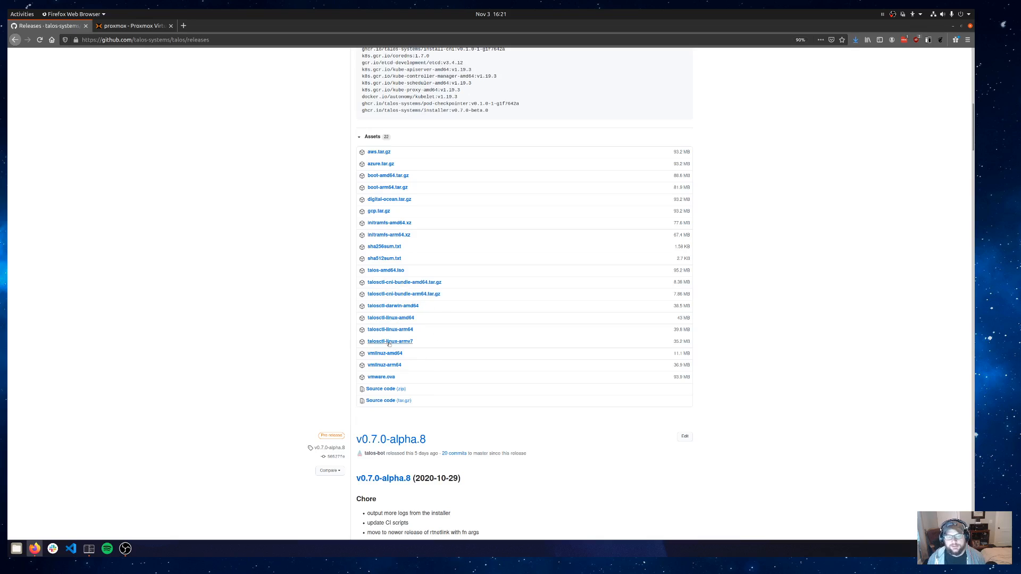
mouse_move(282, 225)
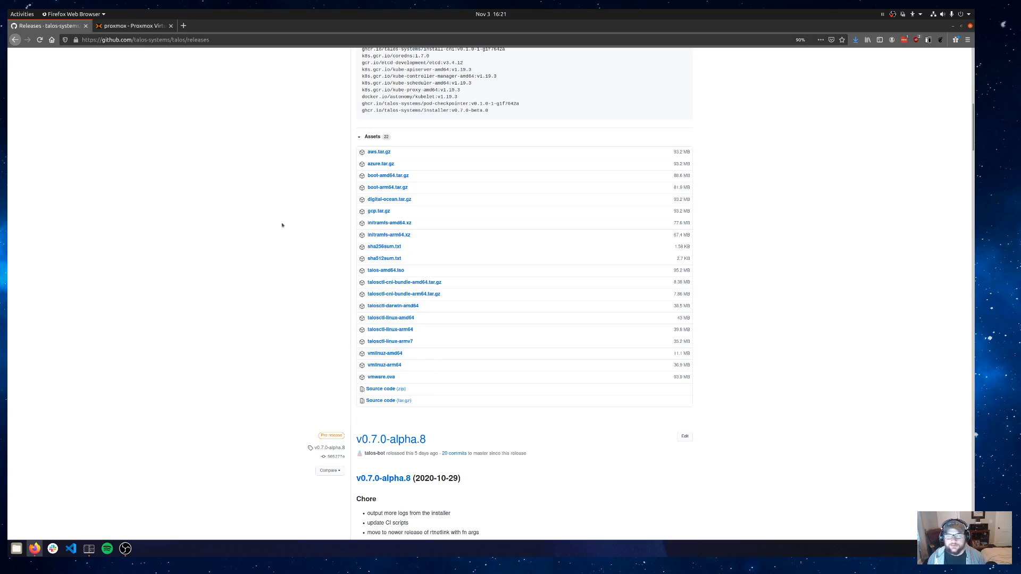
Step: In local storage ISO images, confirm talos-amd64.iso is present and close the Upload dialog
left_click(135, 25)
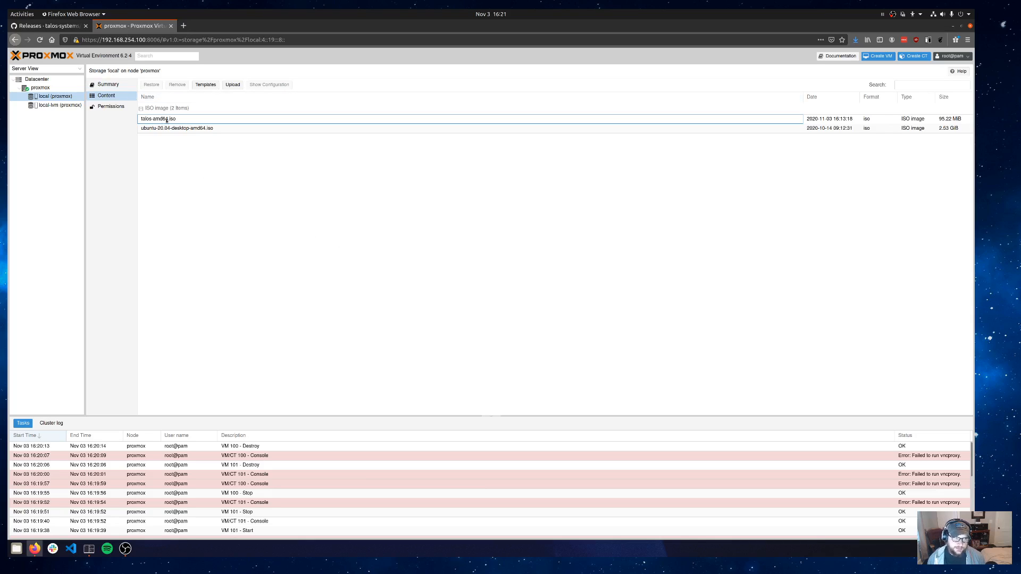
left_click(158, 119)
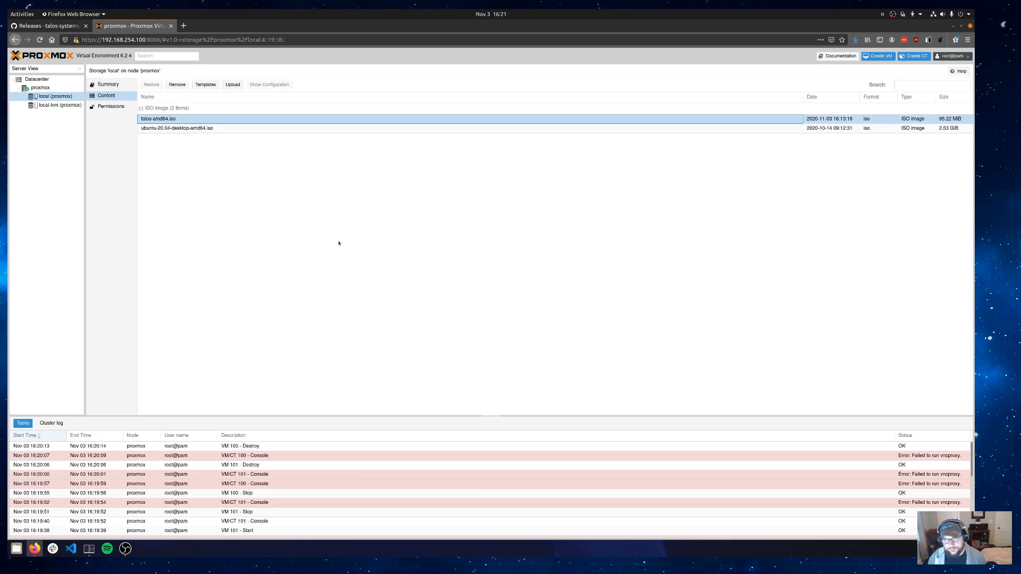
left_click(232, 84)
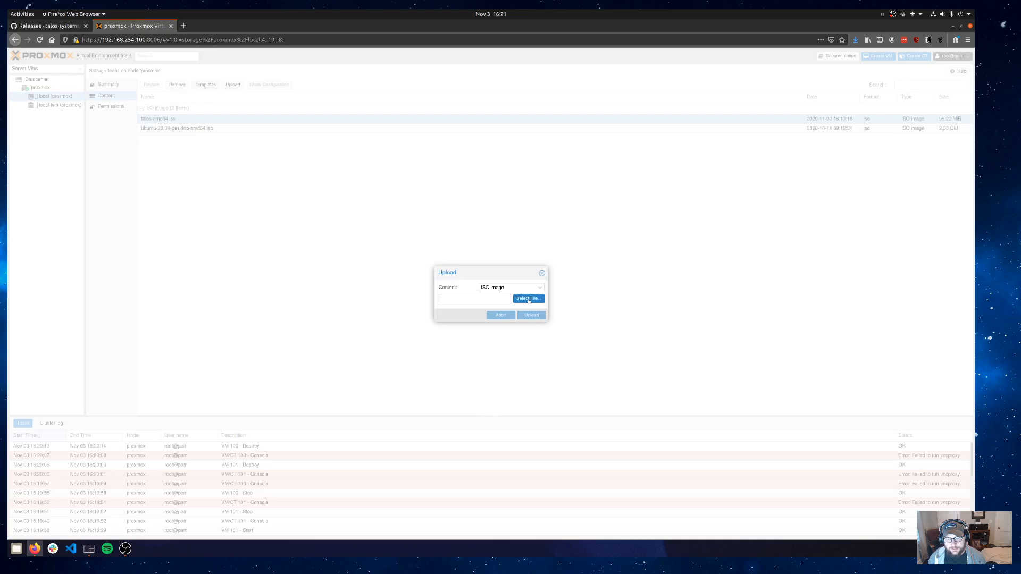
left_click(529, 298)
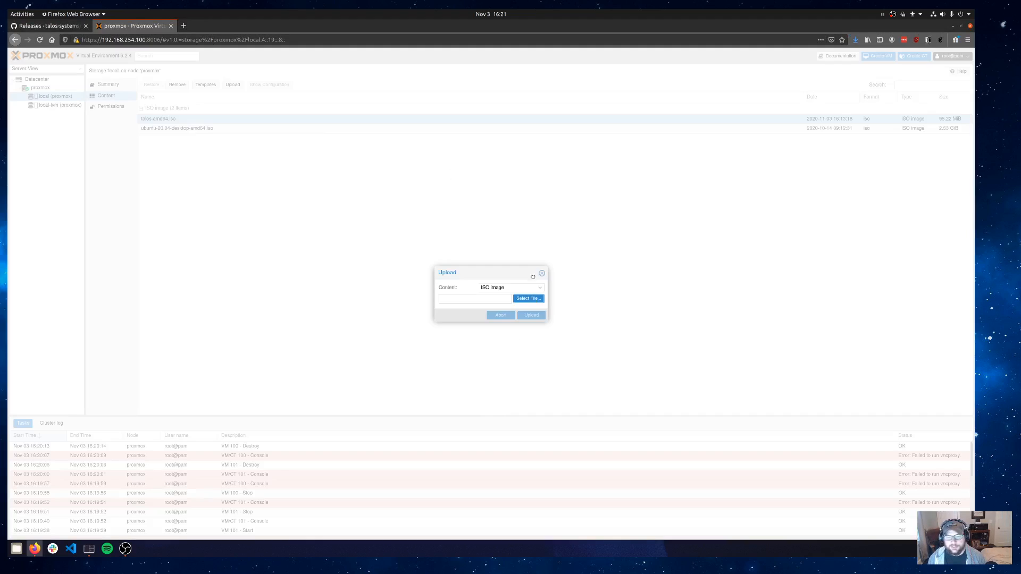
left_click(541, 273)
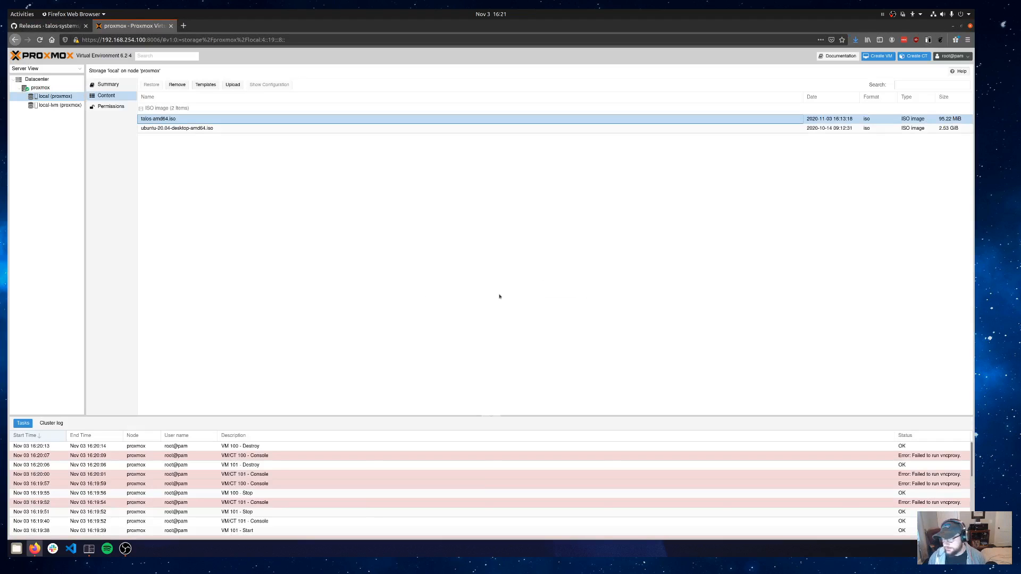
mouse_move(466, 276)
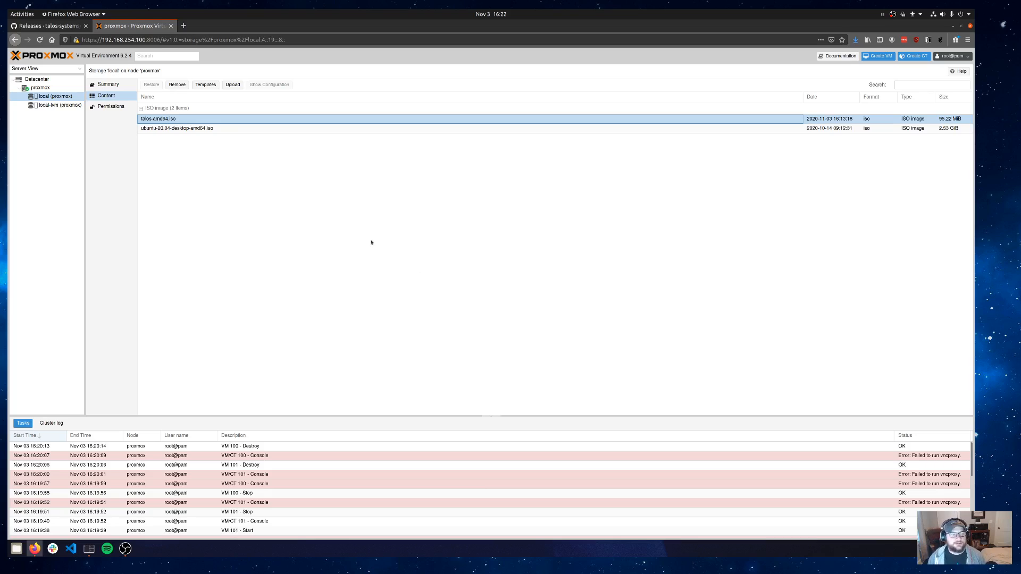
mouse_move(284, 199)
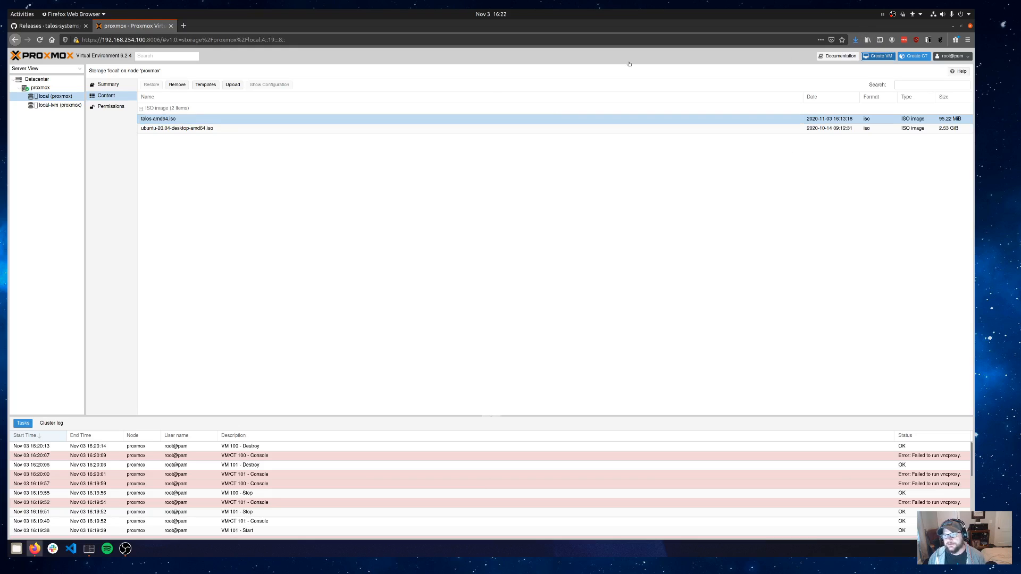
Step: Start a new VM named talos-proxmox-0 with talos-amd64.iso as its boot image
left_click(879, 56)
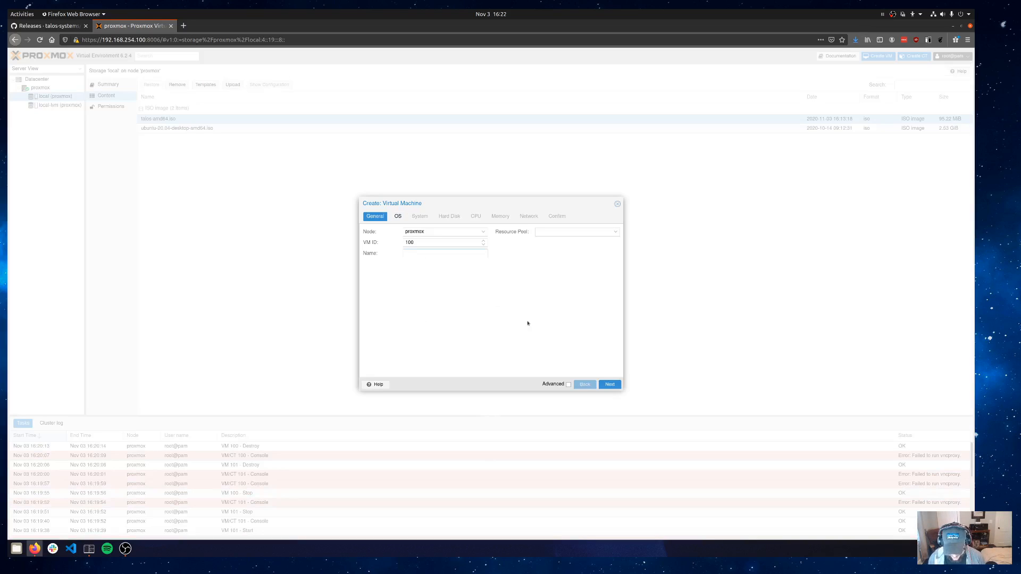
type("lal")
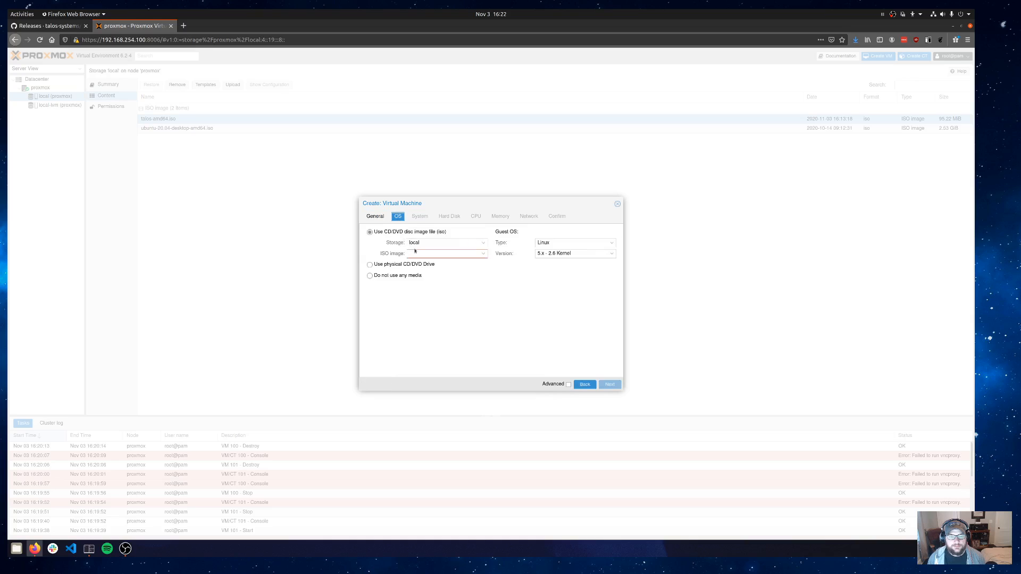
left_click(446, 253)
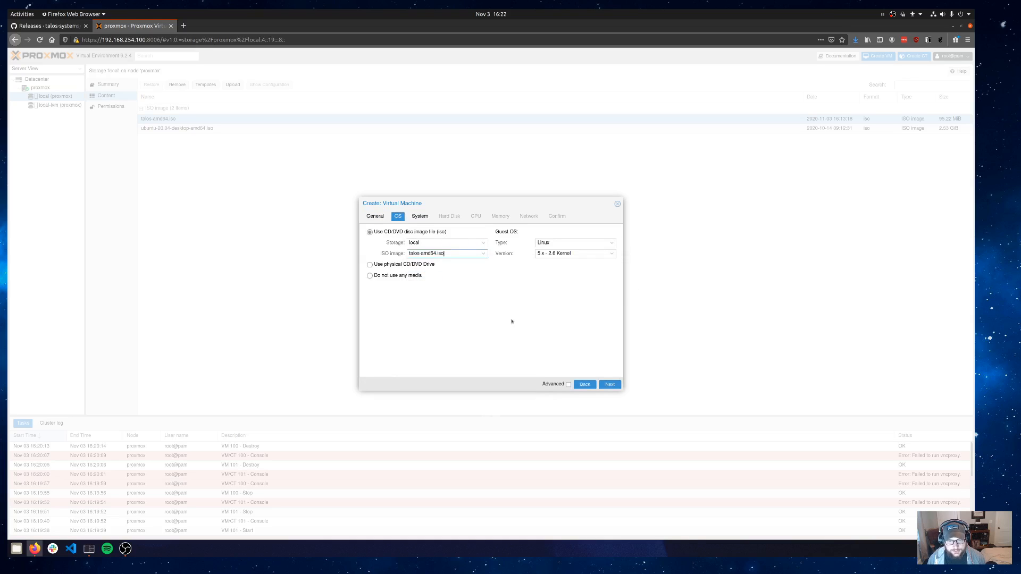
Step: Accept the System, Disk and CPU settings and finish the VM wizard
left_click(419, 216)
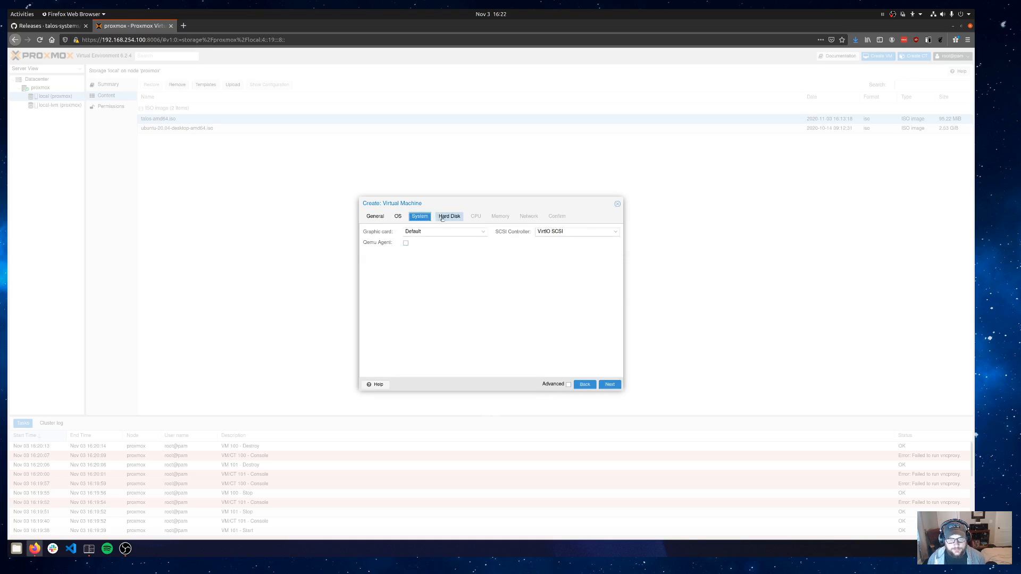
left_click(449, 216)
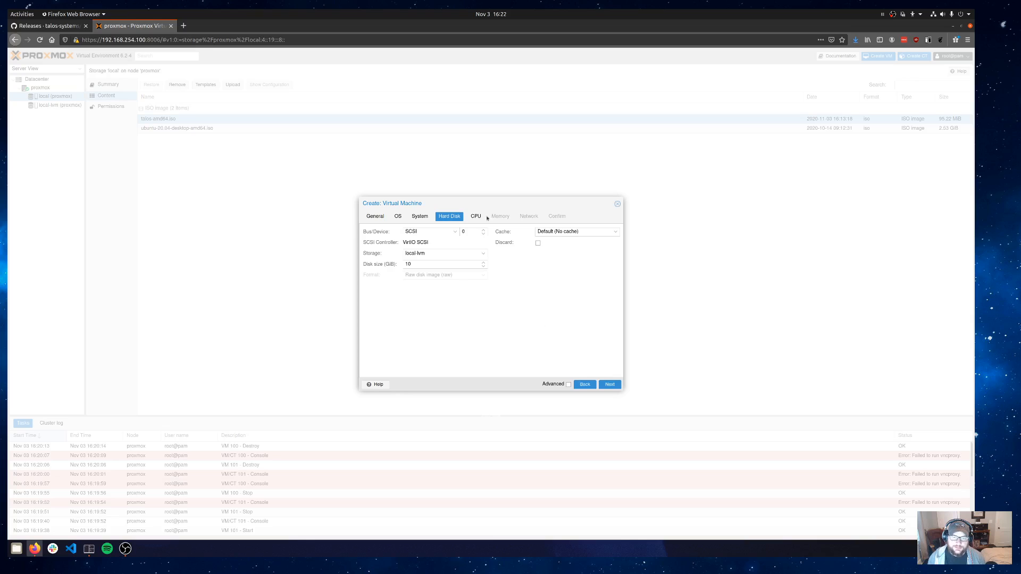
left_click(476, 216)
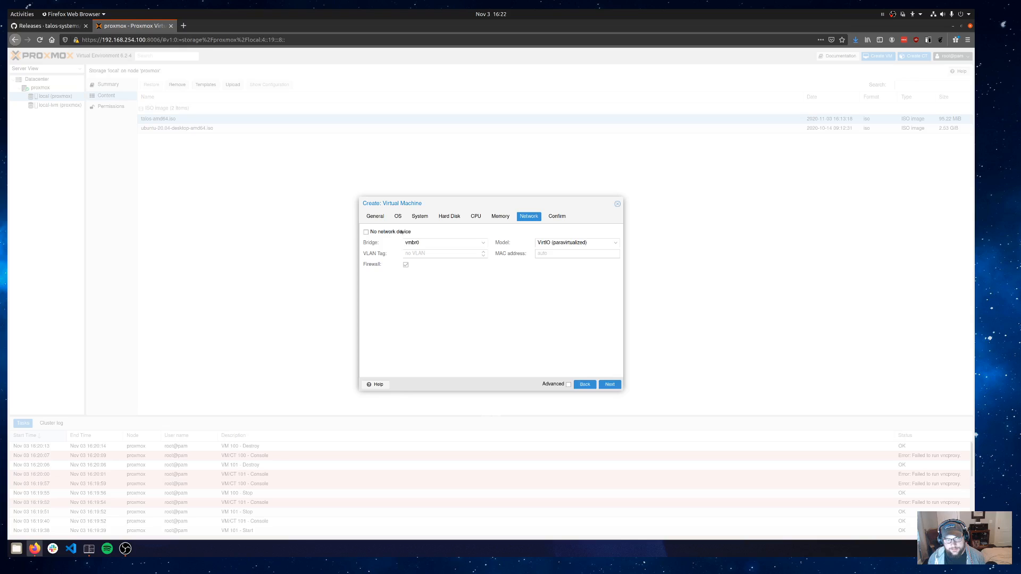
mouse_move(478, 333)
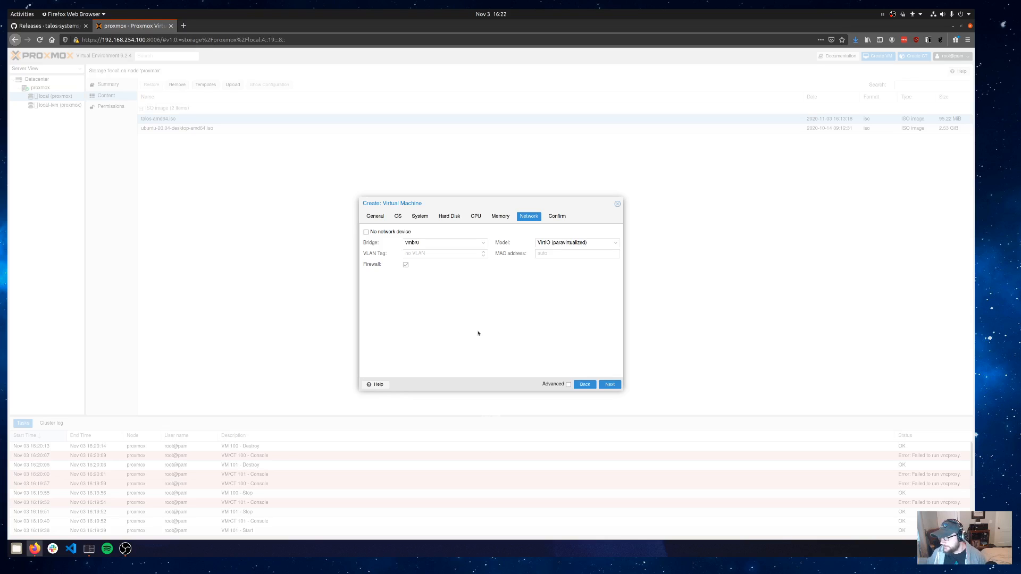
mouse_move(495, 331)
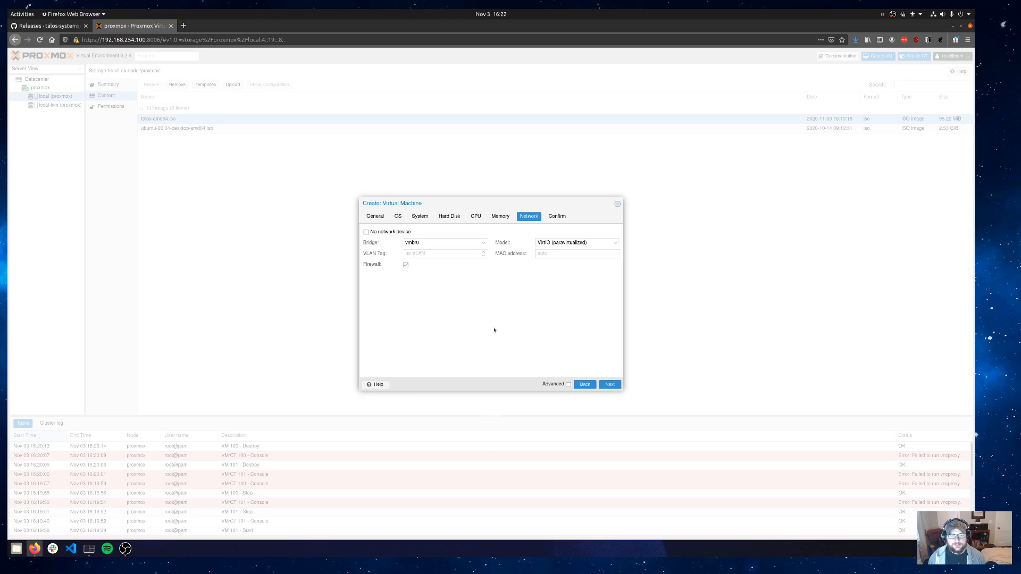
left_click(610, 385)
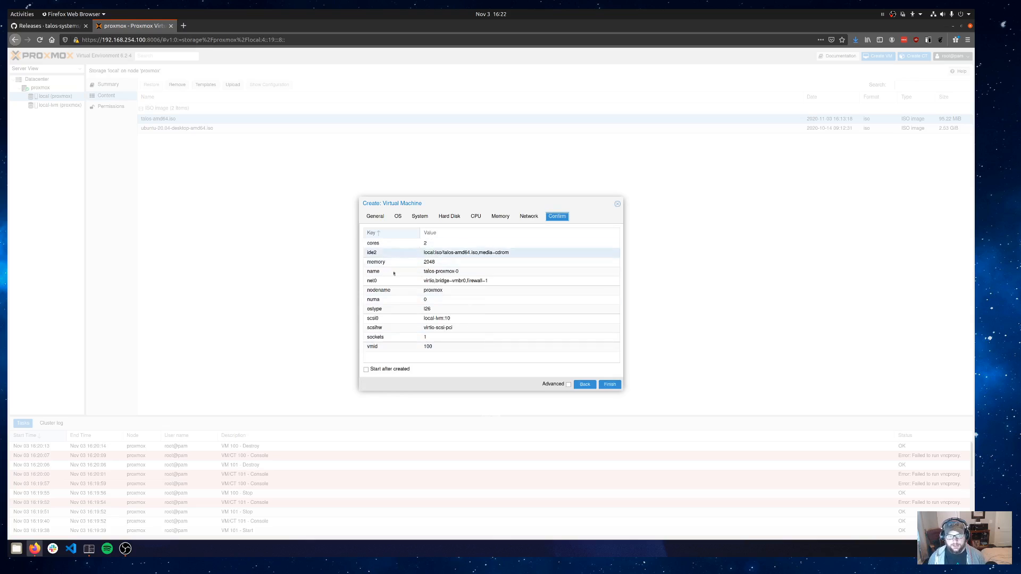
left_click(609, 384)
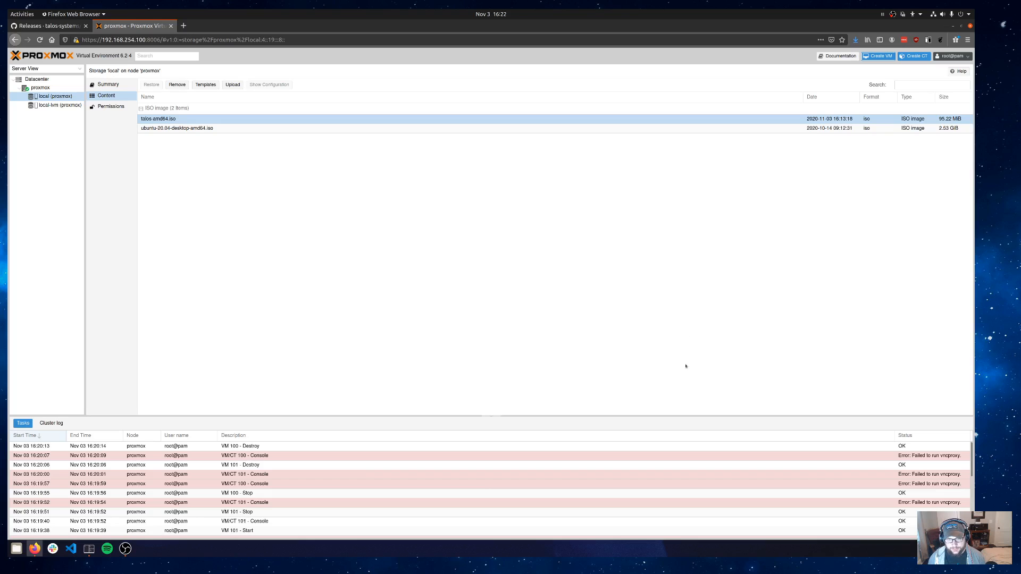
Step: Open VM 100 talos-proxmox-0's console and start the VM
left_click(51, 95)
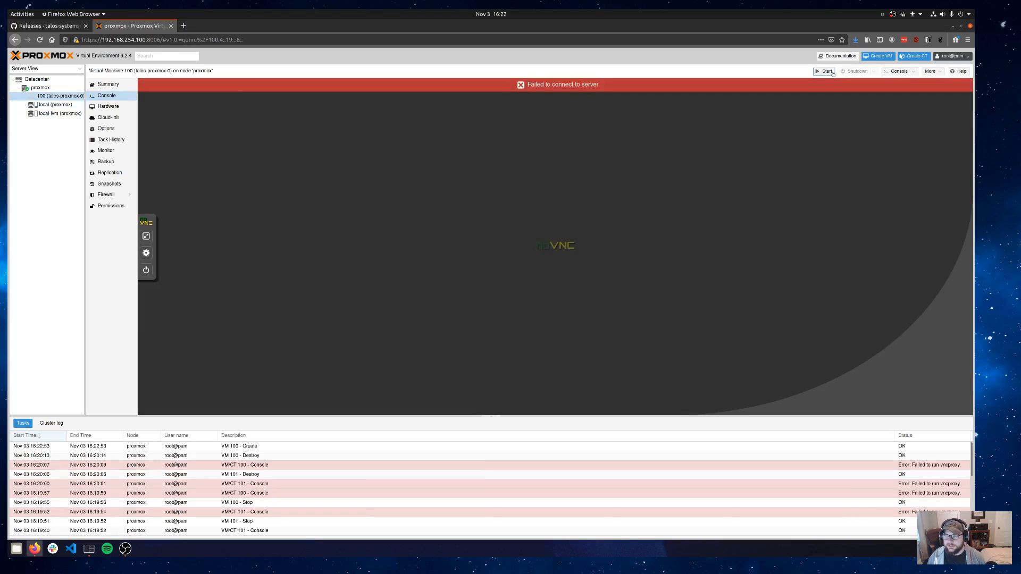
left_click(824, 71)
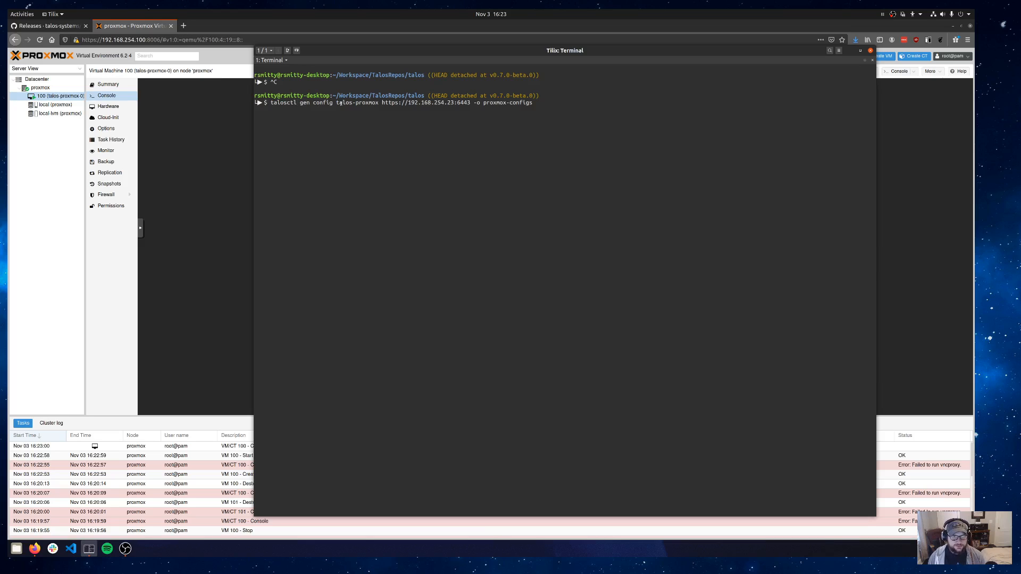
double_click(357, 102)
type("4")
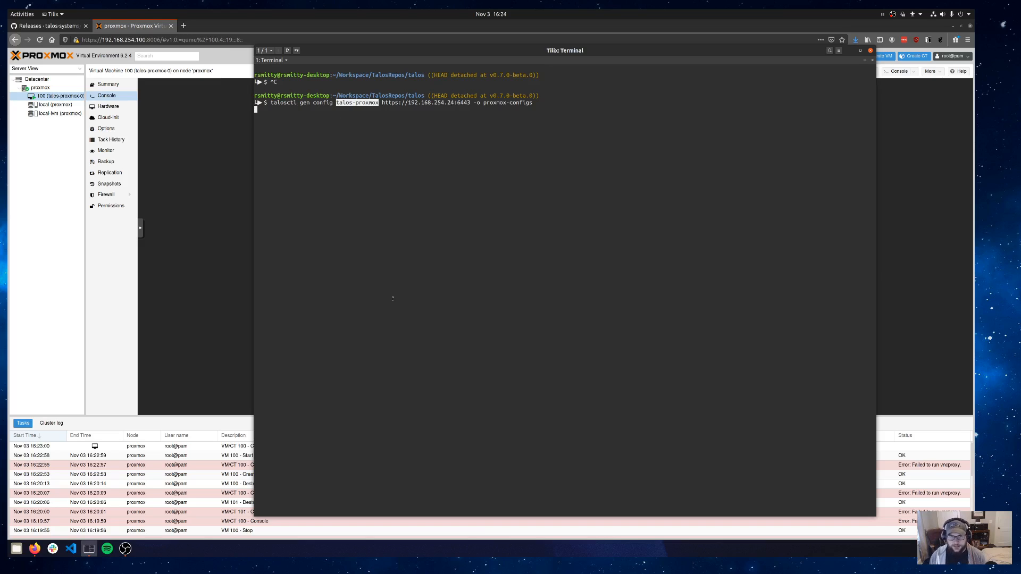
key("Return")
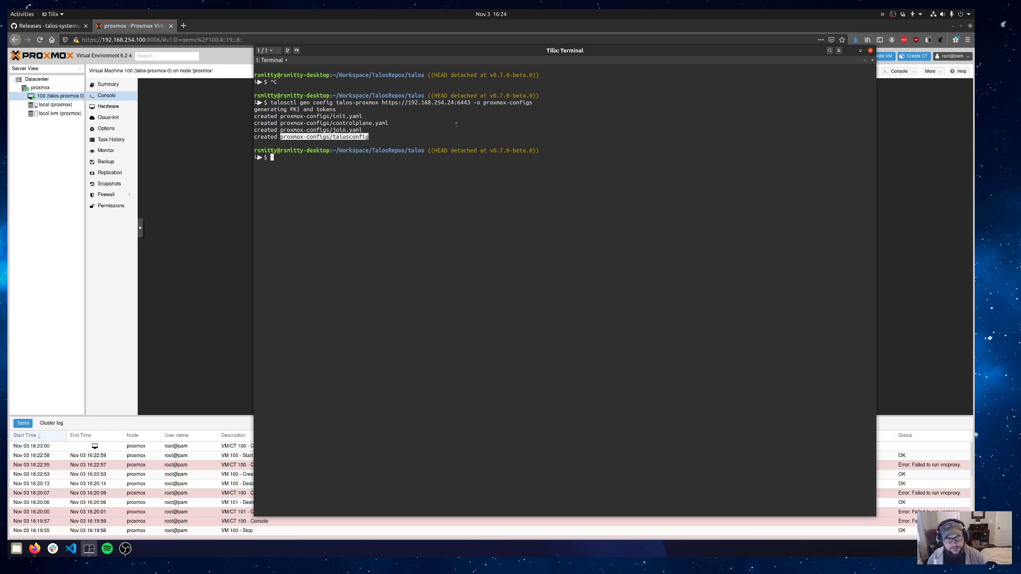
key("ctrl+c")
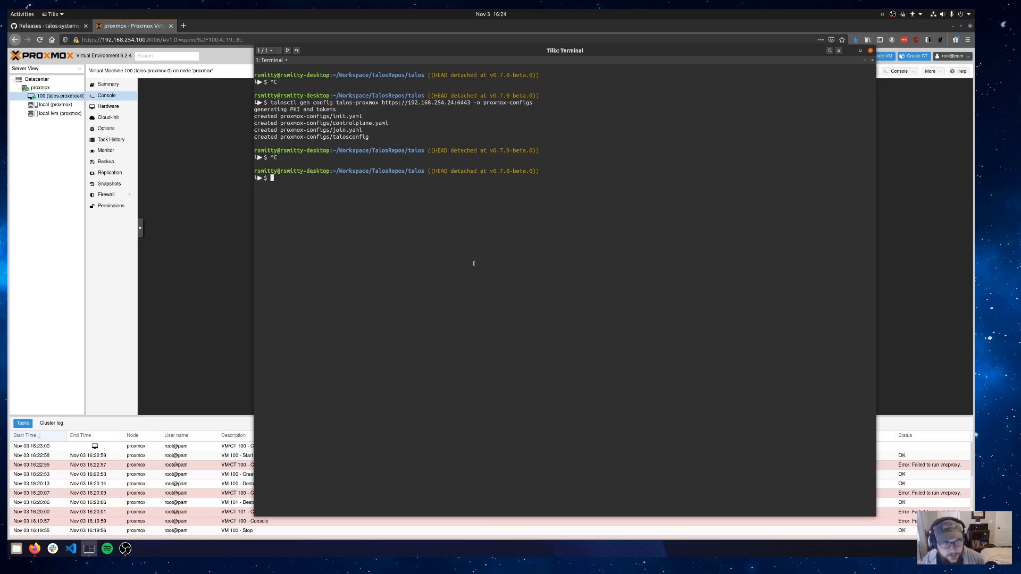
type("code .")
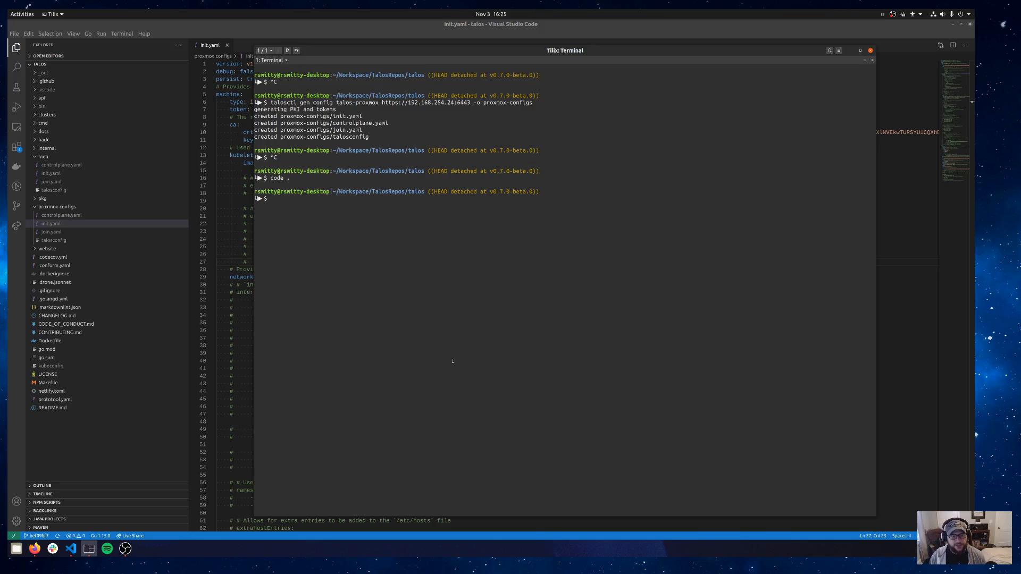
Step: Run talosctl apply-config --insecure on 192.168.254.24 with proxmox-configs/init.yaml
type("talosctl app")
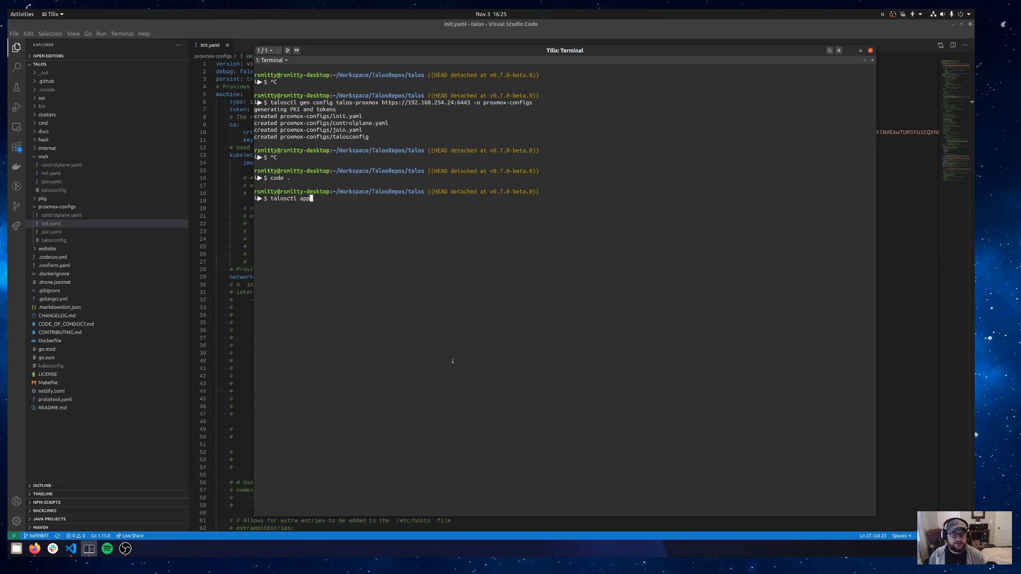
type("ly-config -e")
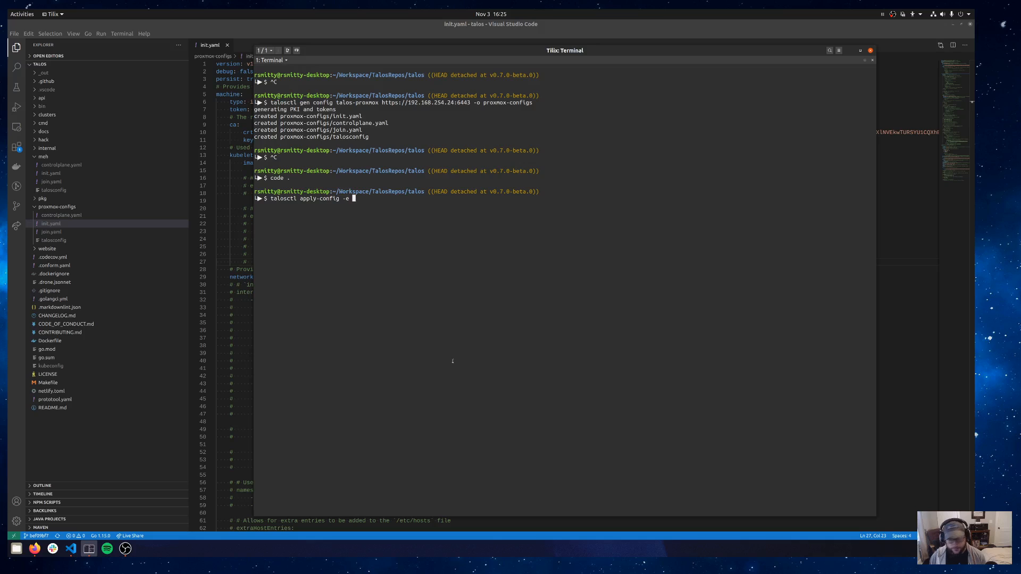
type("192.168.254.24 -n 192.168.254.24 --insecure")
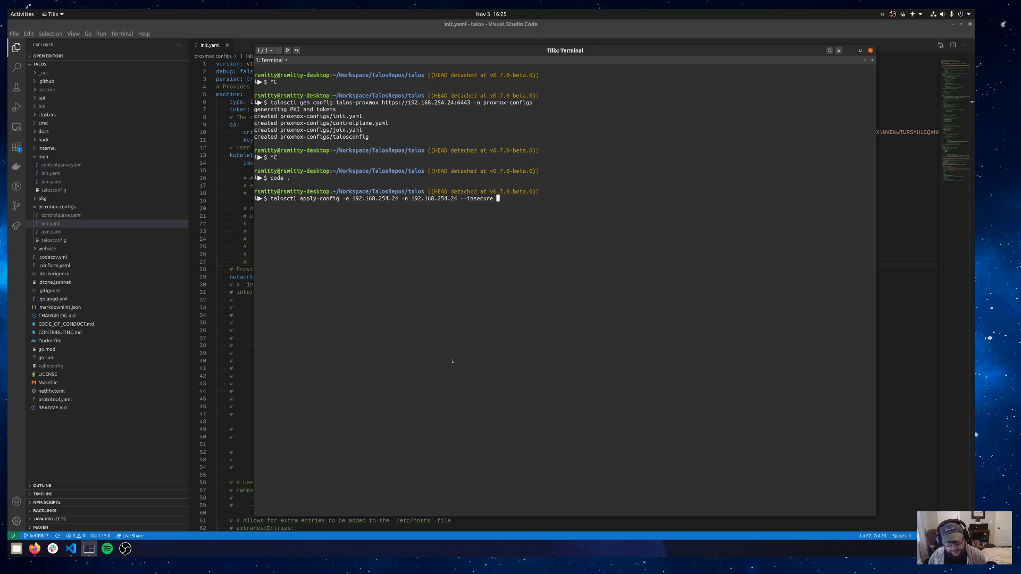
type("-f")
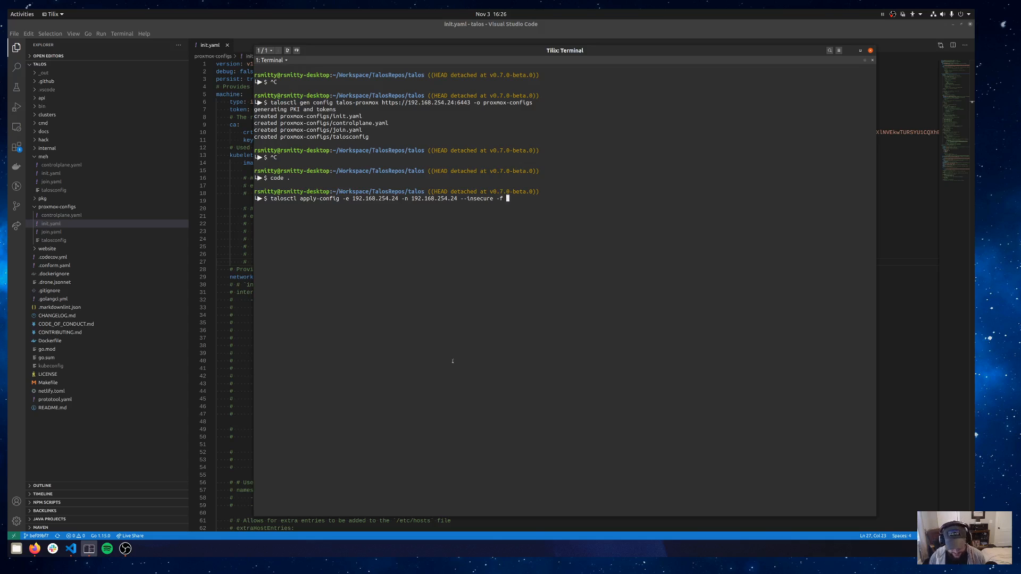
type("proxmox-configs/")
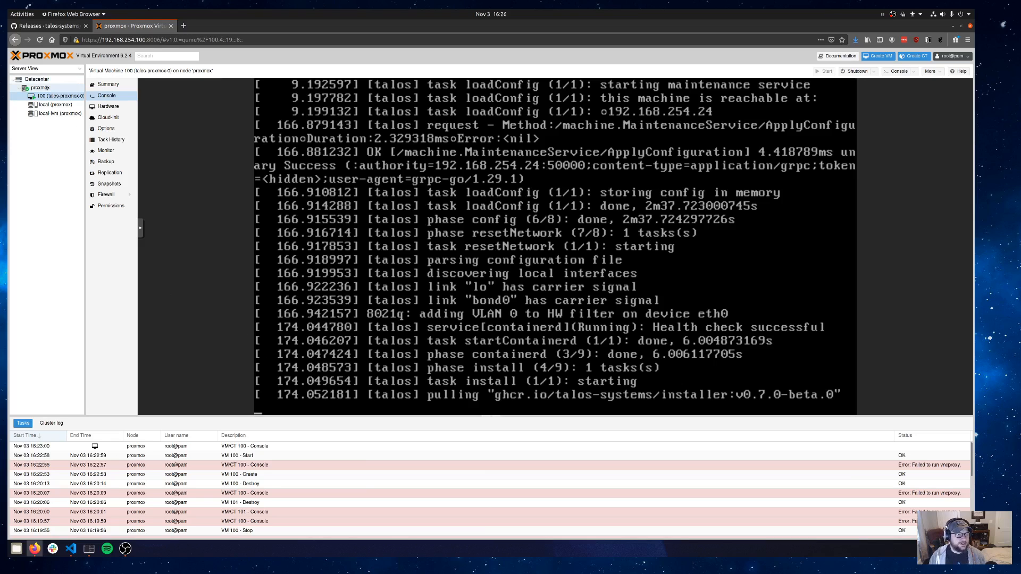
Step: Start VM 101 talos-proxmox-1 with a 10 GB disk and 2 CPU cores
right_click(39, 87)
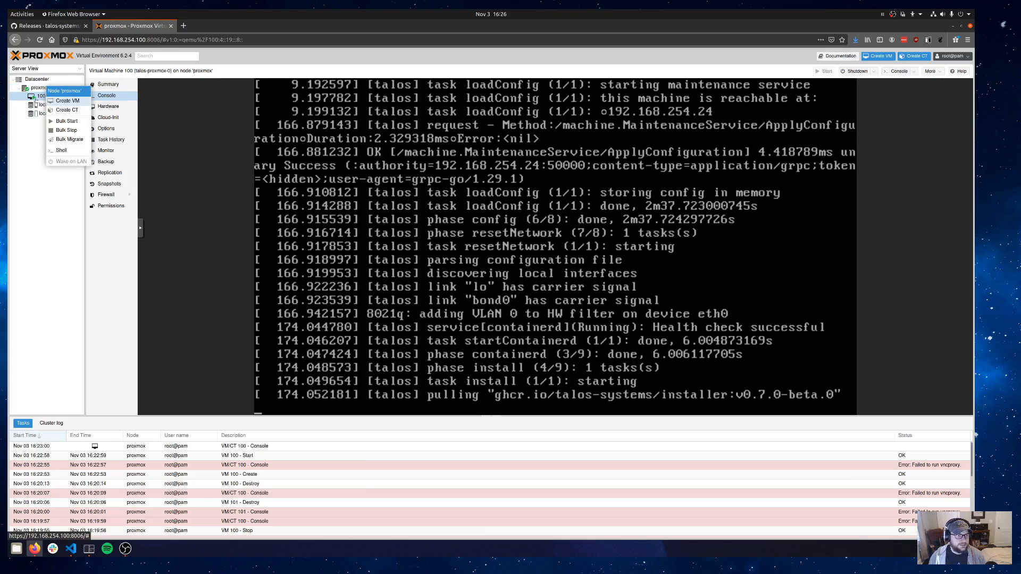
left_click(67, 100)
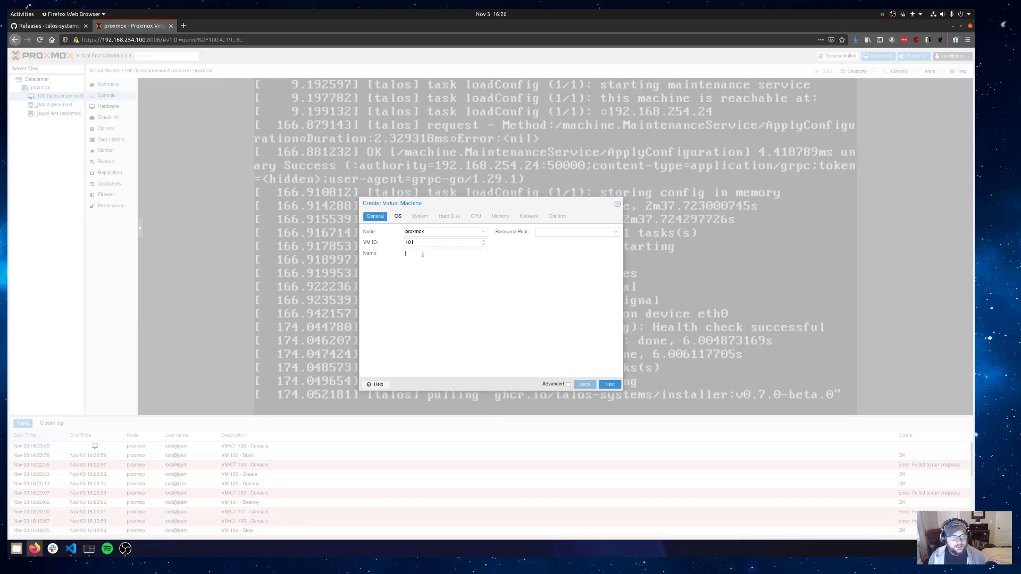
type("talos-proxmox-1")
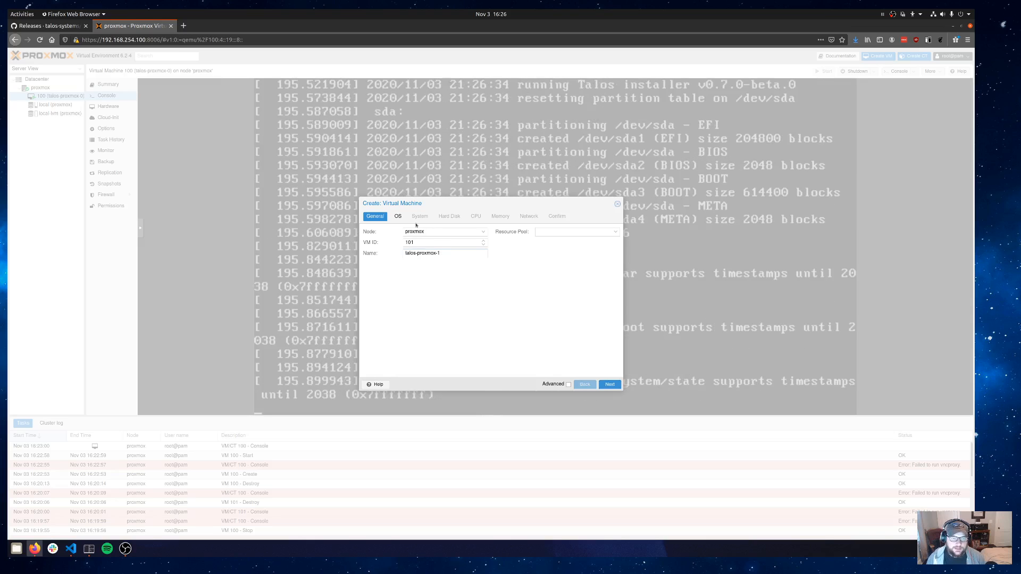
left_click(398, 216)
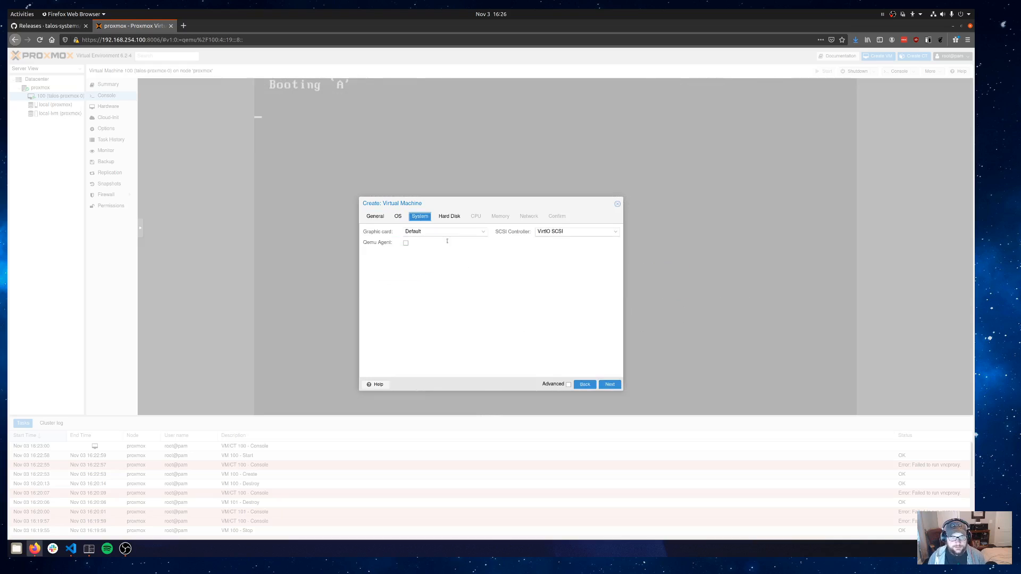
left_click(449, 216)
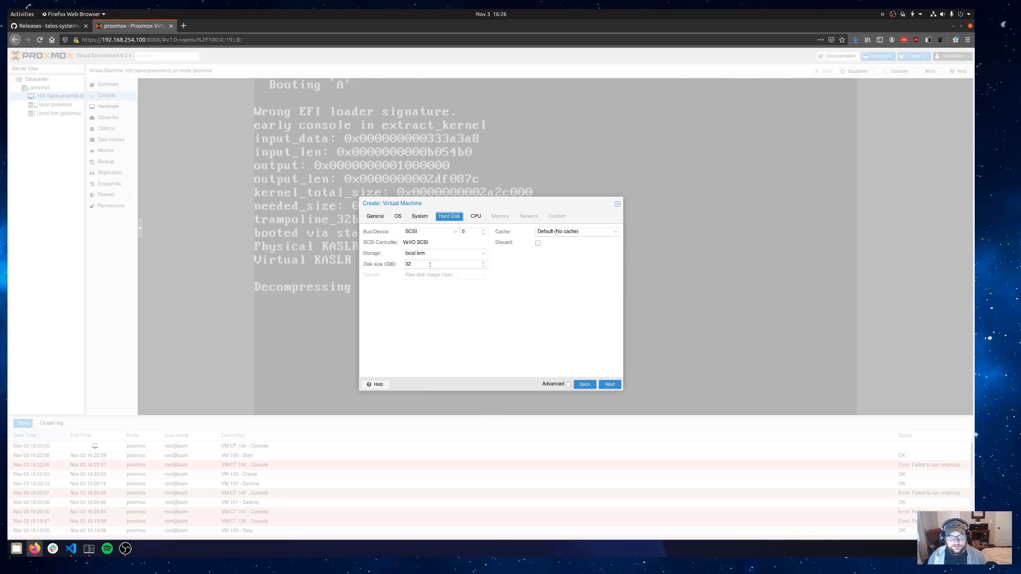
type("10")
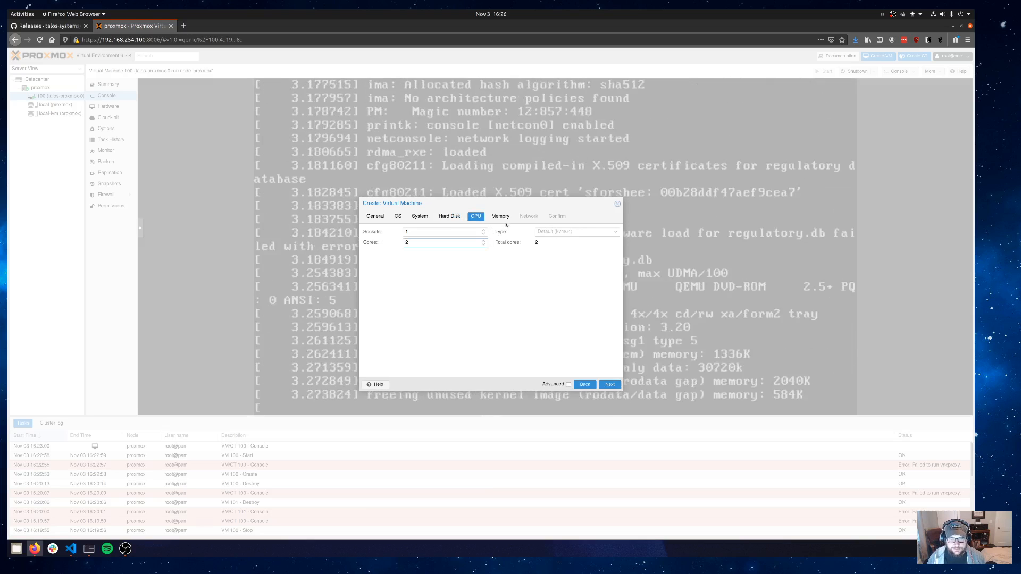
left_click(610, 383)
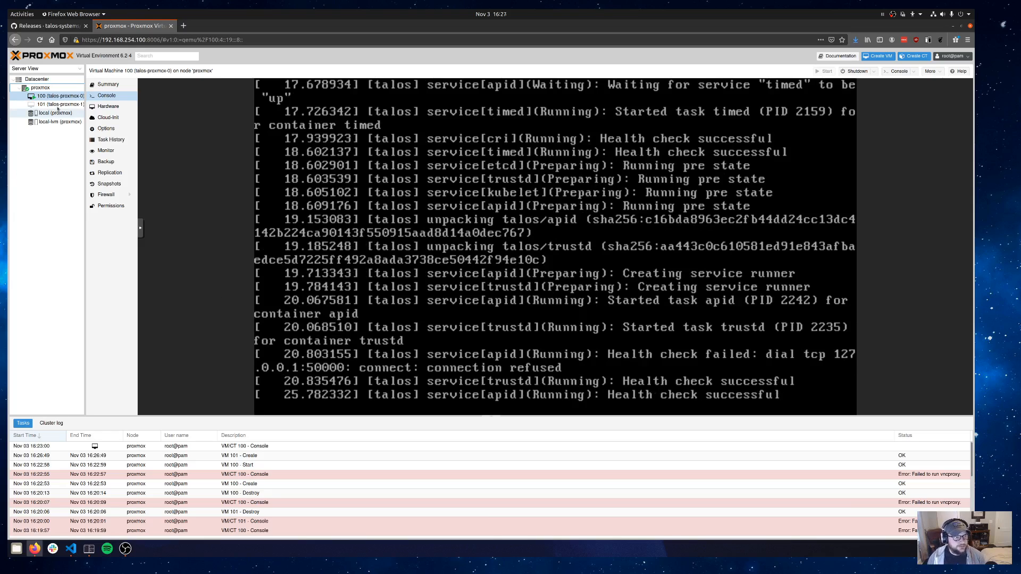
Step: Select VM 101 talos-proxmox-1 to open its console
left_click(47, 104)
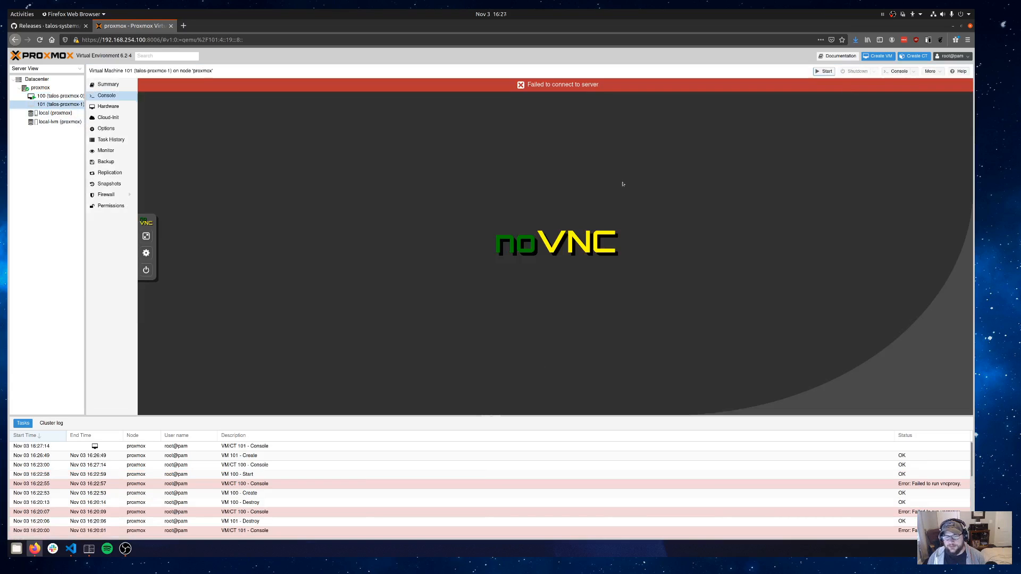
Step: Start VM 101 talos-proxmox-1
left_click(823, 71)
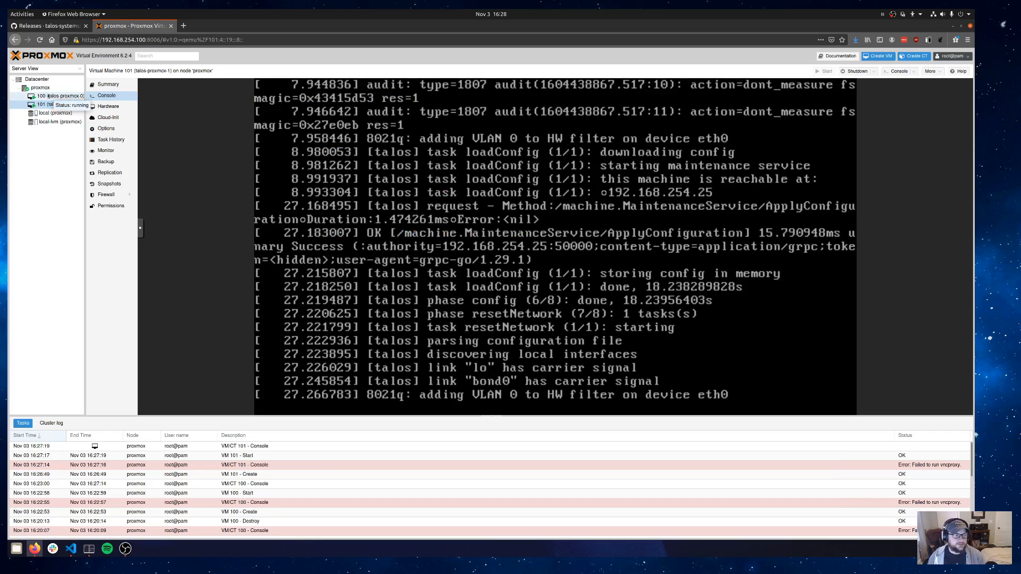
Step: Bring the Tilix terminal back to the front
left_click(43, 96)
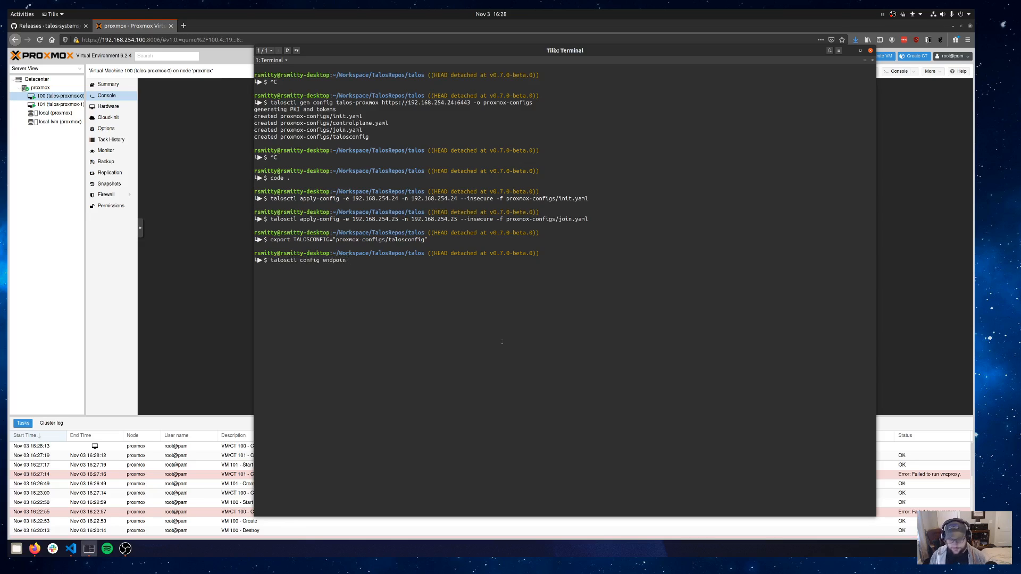
Step: Point talosctl's endpoint and nodes at 192.168.254.24 and stream the master's logs
type("192.168.")
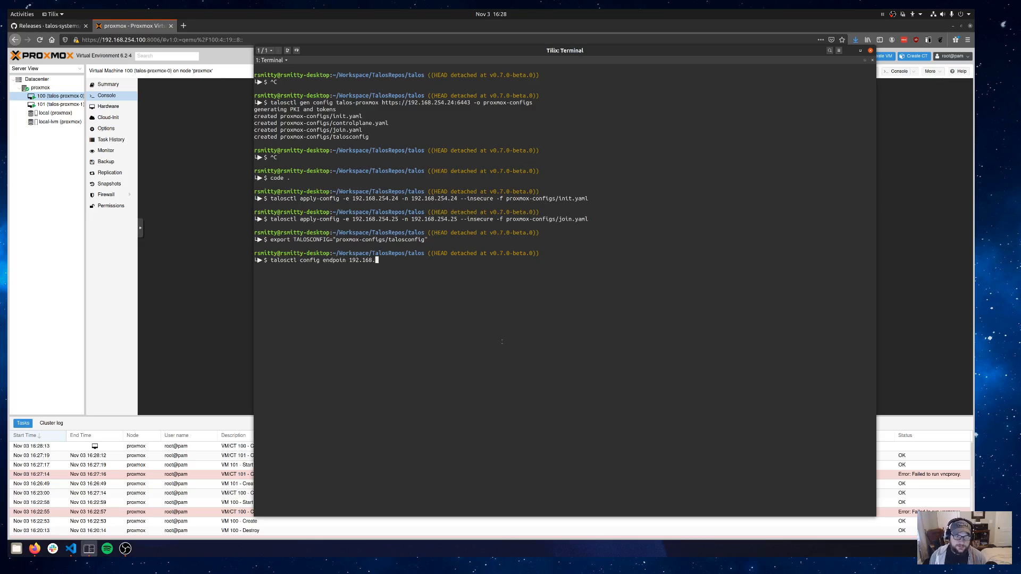
type("254.24")
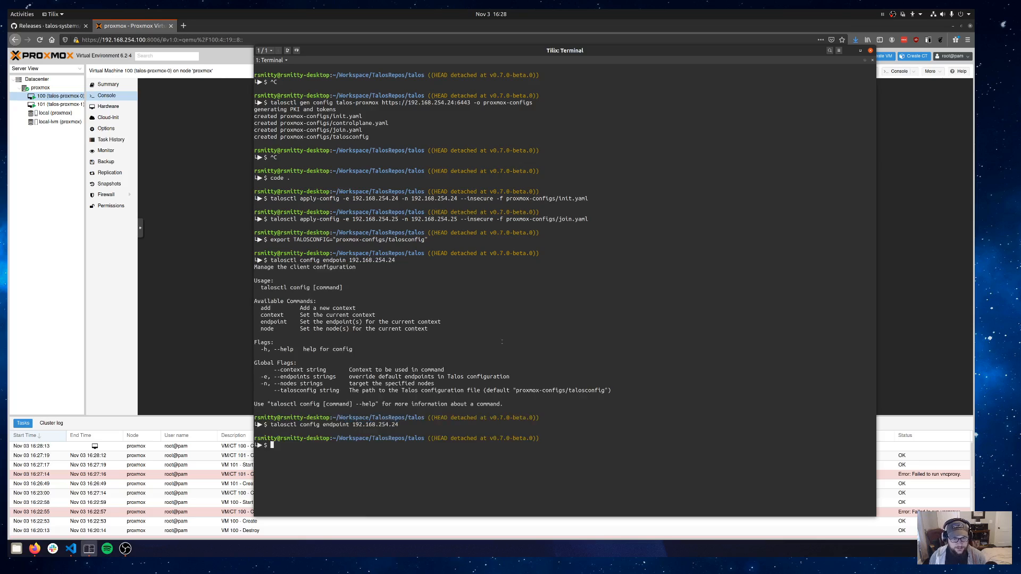
type("talosctl config endpoint 192.168.254.24")
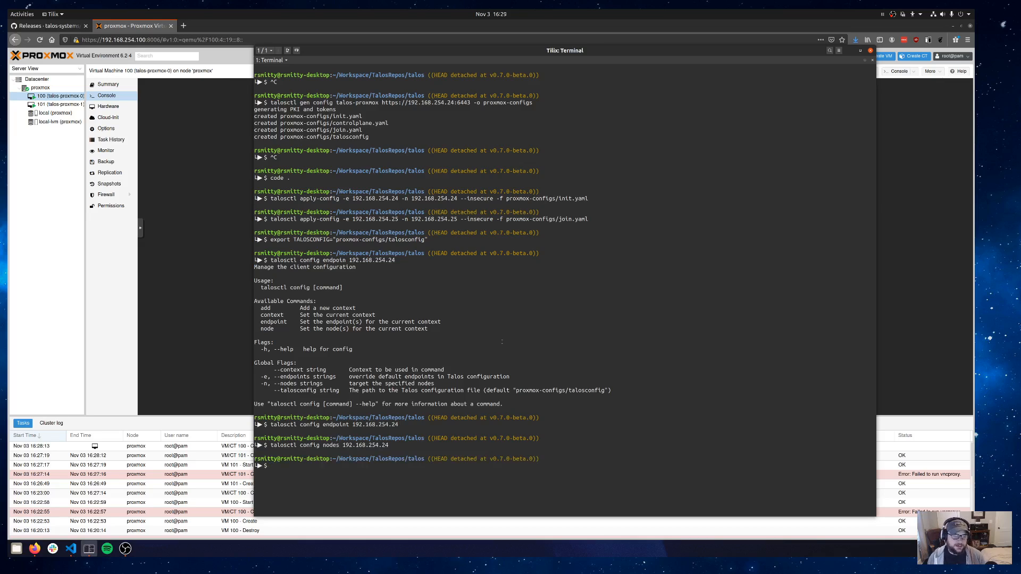
type("talosctl c")
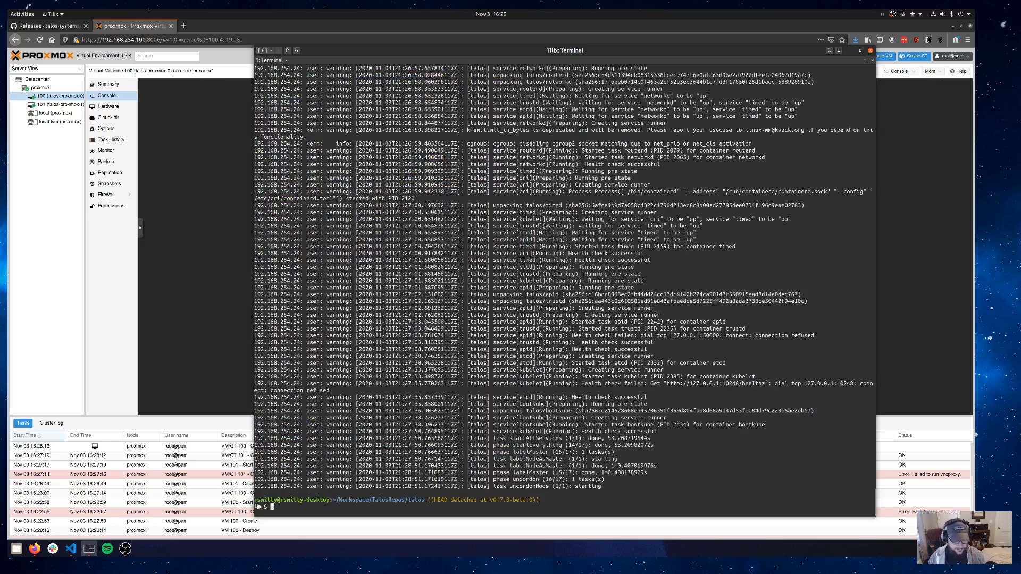
Step: Download the cluster kubeconfig into the current directory with talosctl kubeconfig . -f
type("talosctl kubeconfig .")
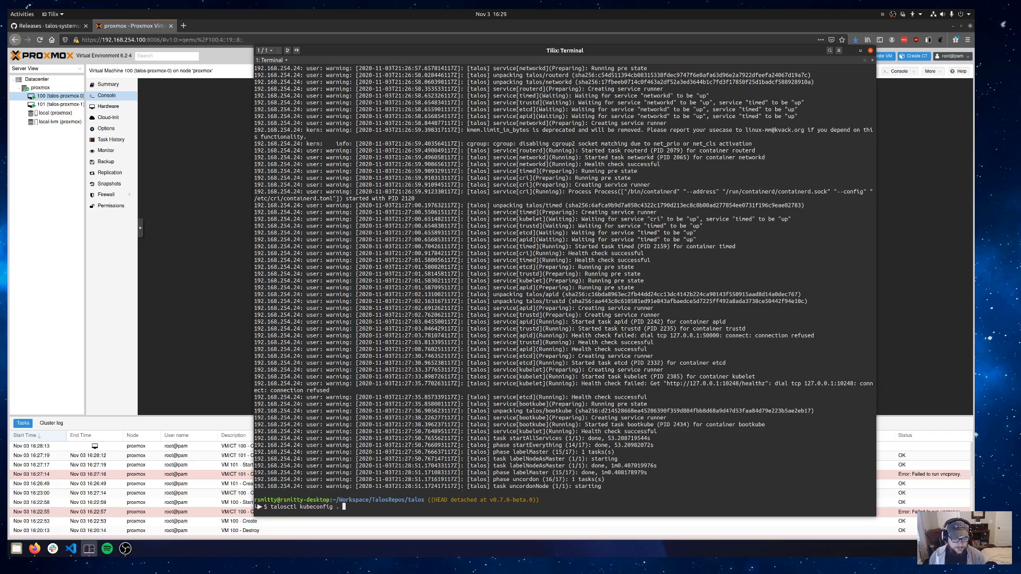
type("-f")
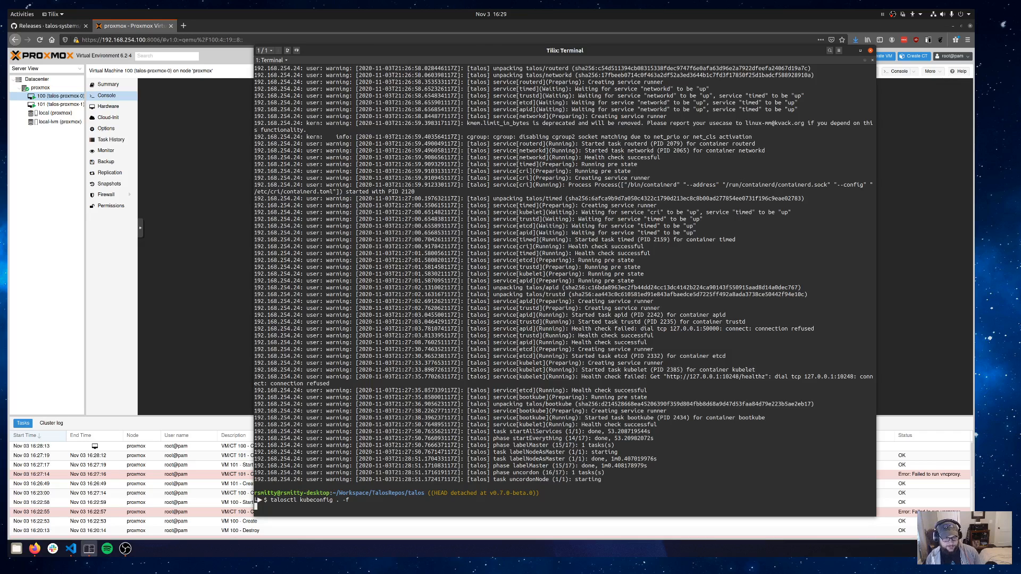
key("Return")
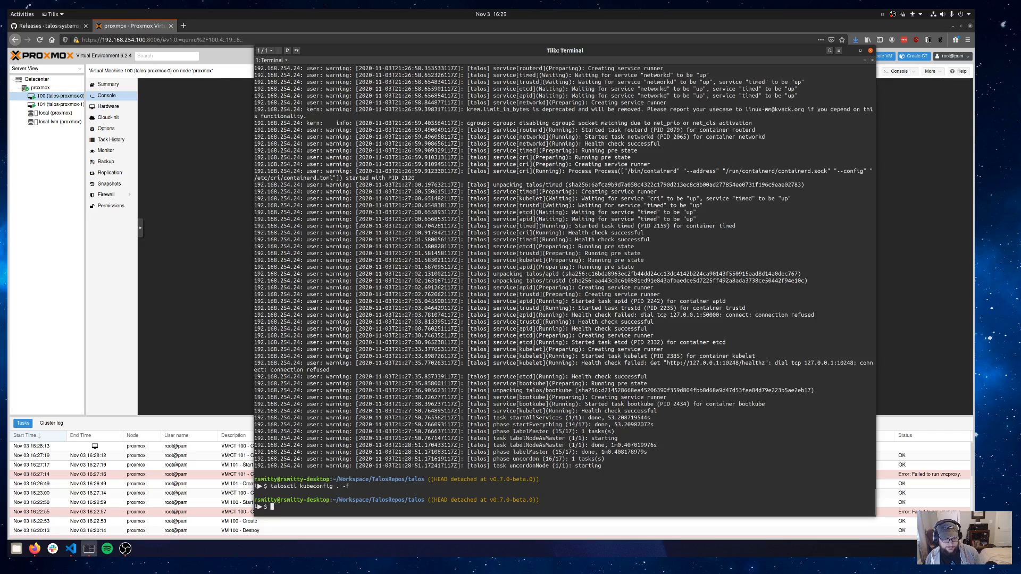
Step: Run kubectl get nodes to list both Talos nodes as Ready on v1.19.3
key("ctrl+r")
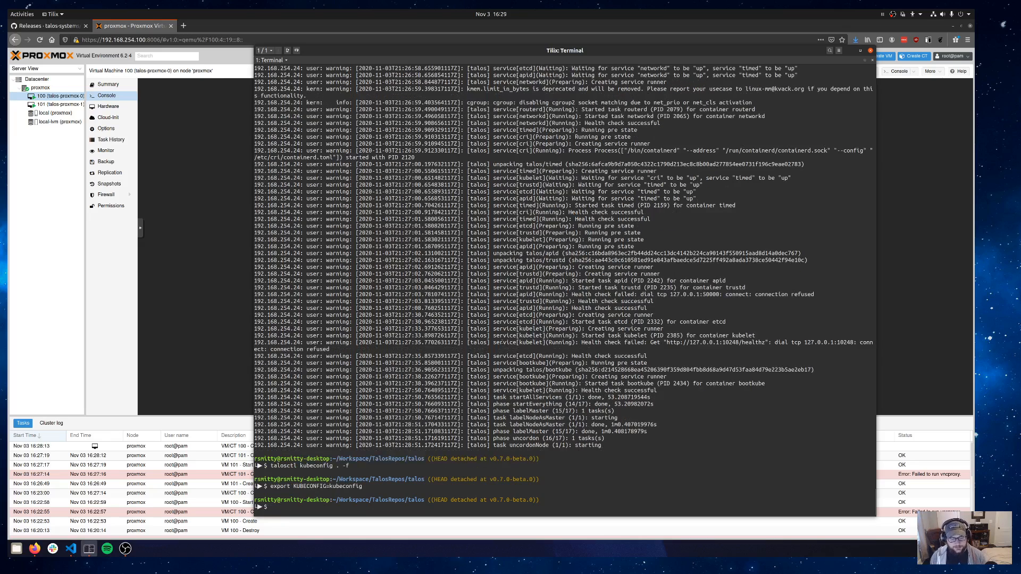
type("kubectl get nodes")
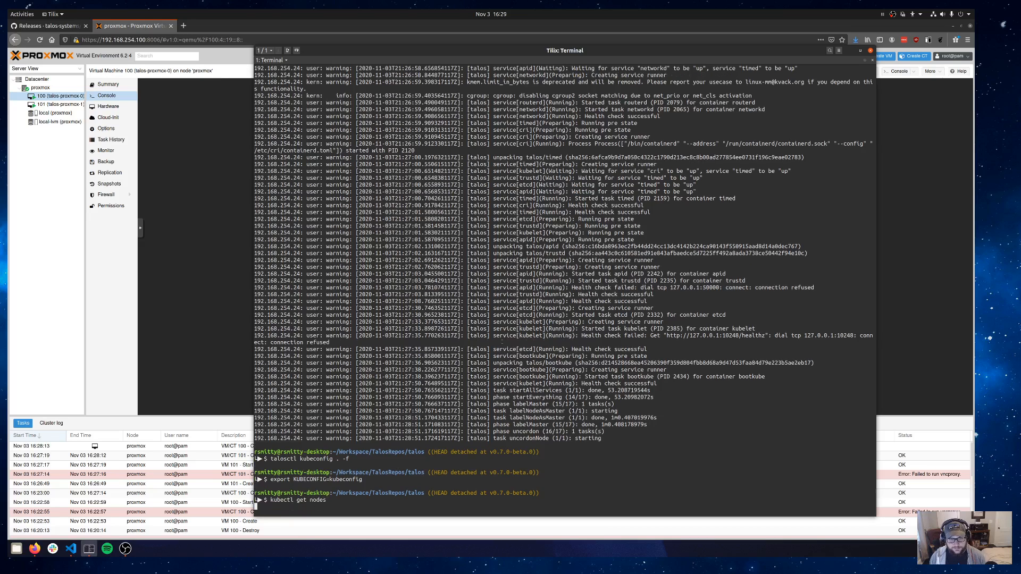
key("Return")
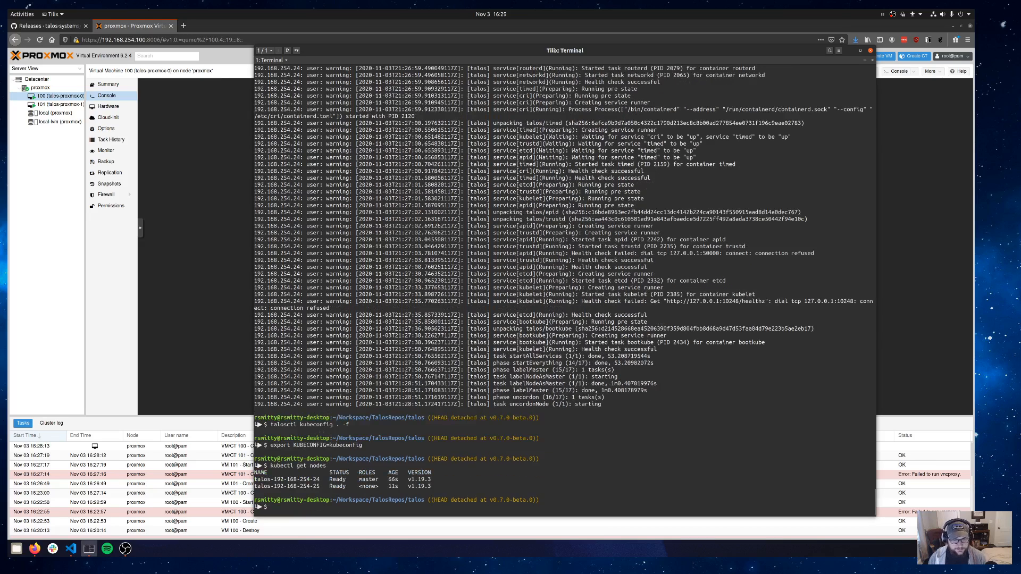